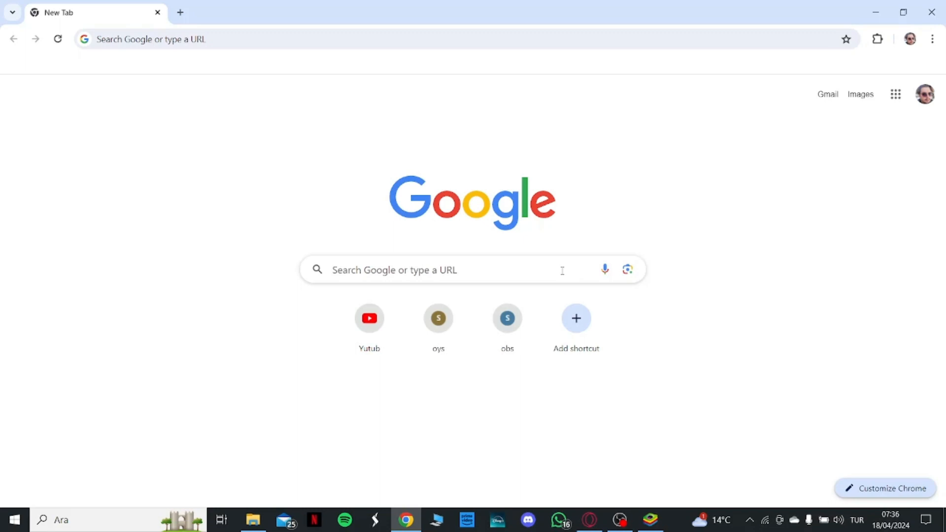
Search Google for 'bluestacks' from the new tab page.
type("bluestacks")
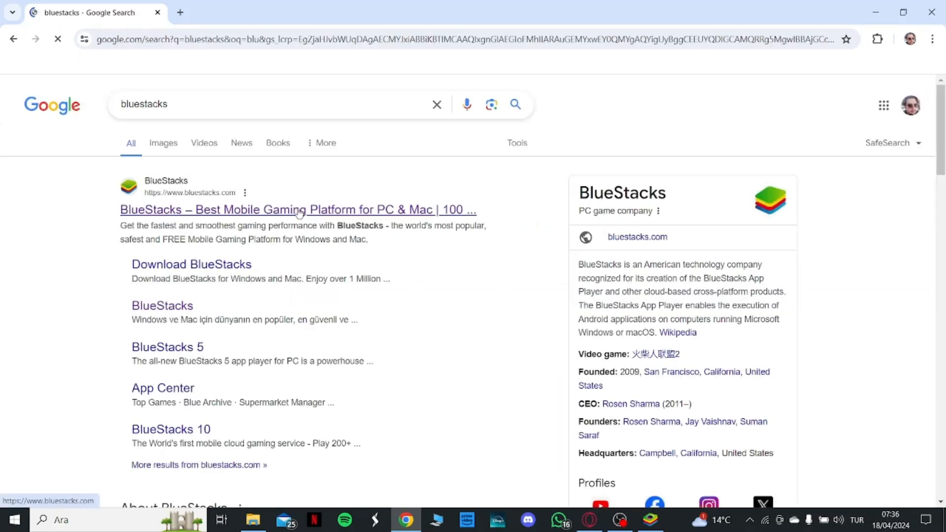
Follow the top result to the official BlueStacks homepage.
left_click(297, 209)
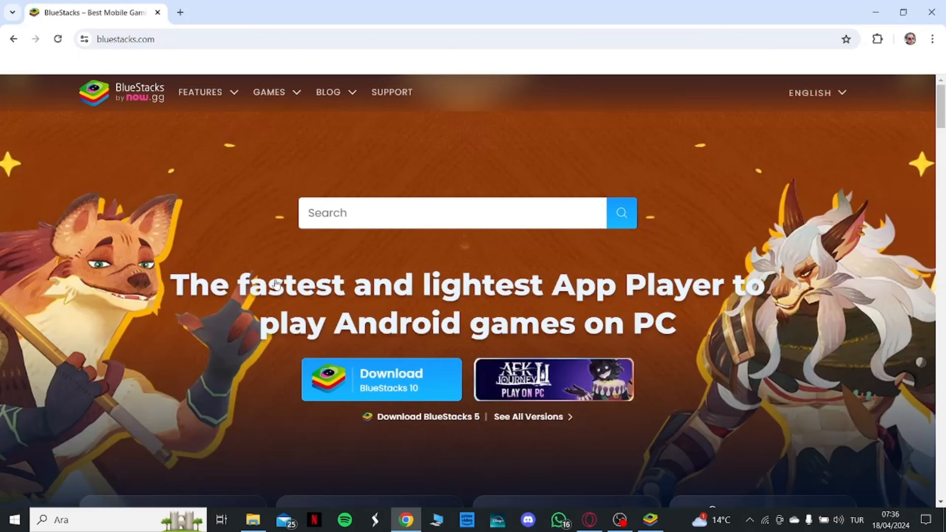
mouse_move(752, 338)
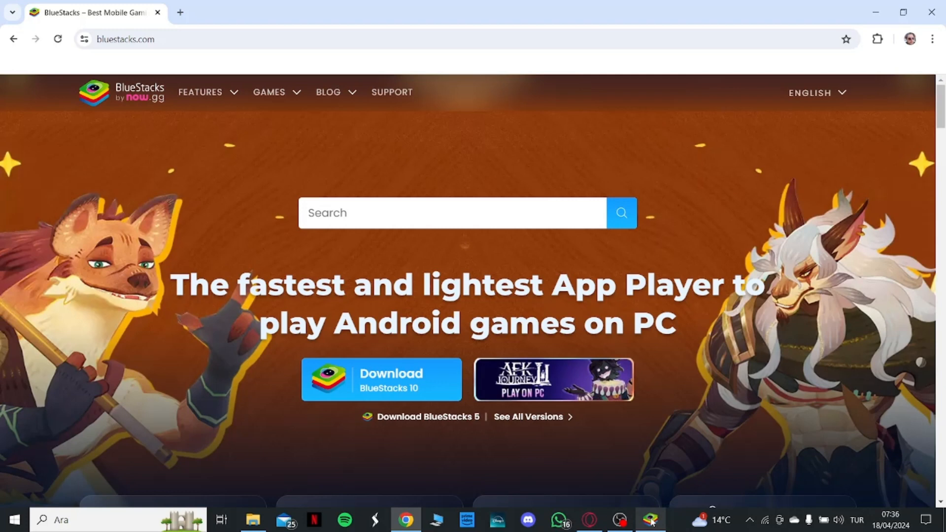
Restore the BlueStacks window and reach its app search screen.
left_click(650, 520)
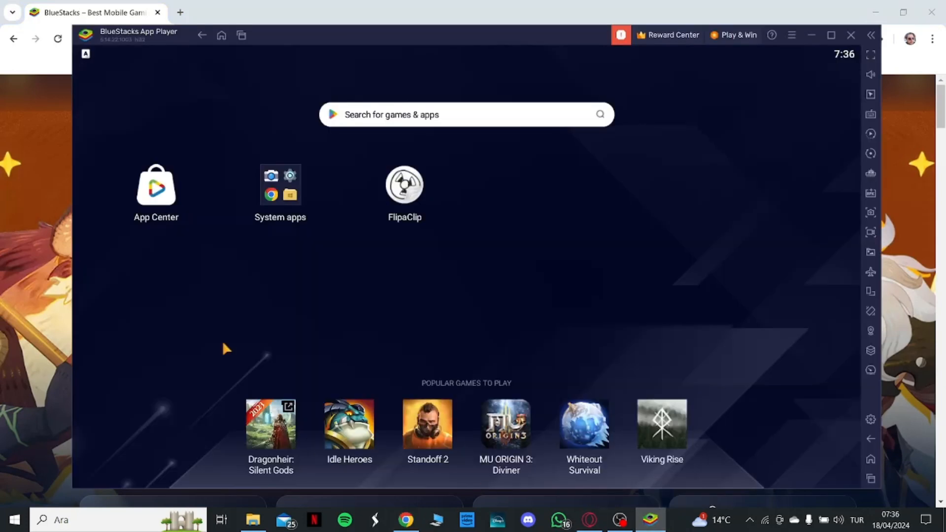
mouse_move(681, 295)
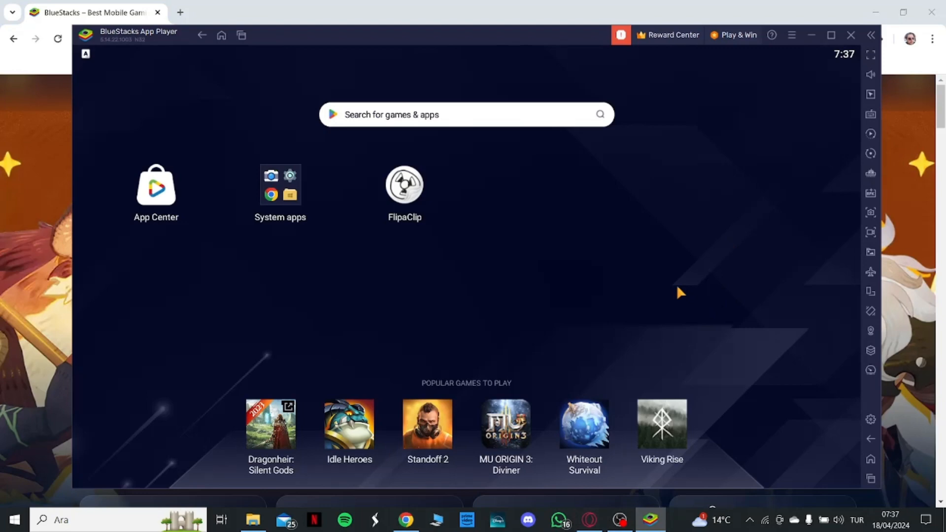
mouse_move(233, 117)
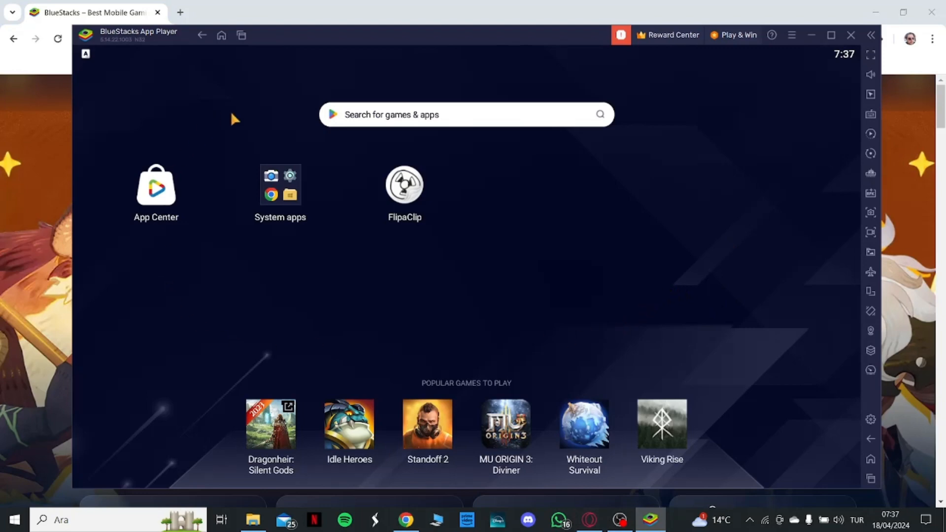
mouse_move(306, 164)
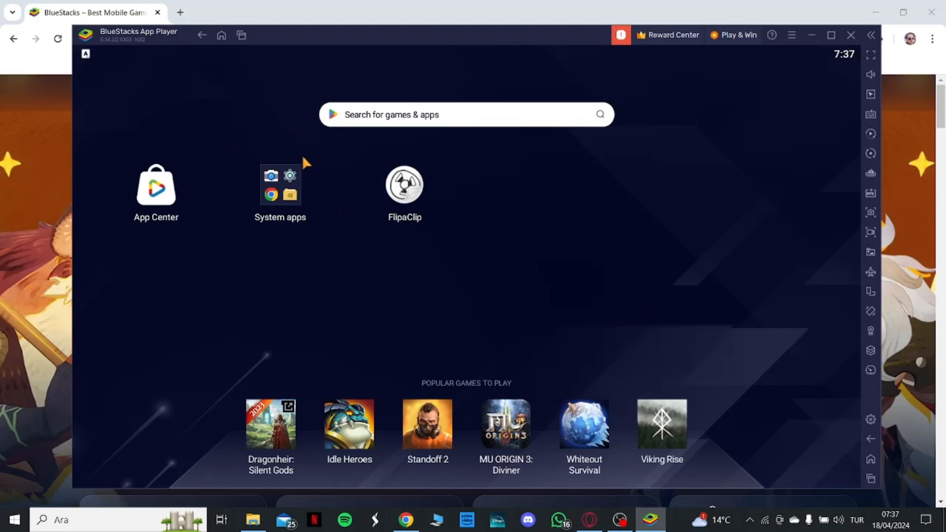
mouse_move(293, 187)
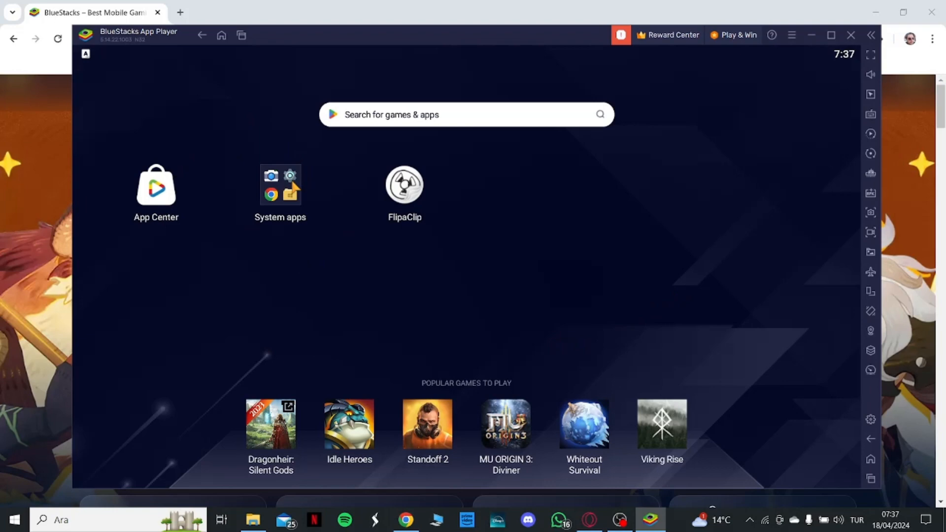
left_click(280, 186)
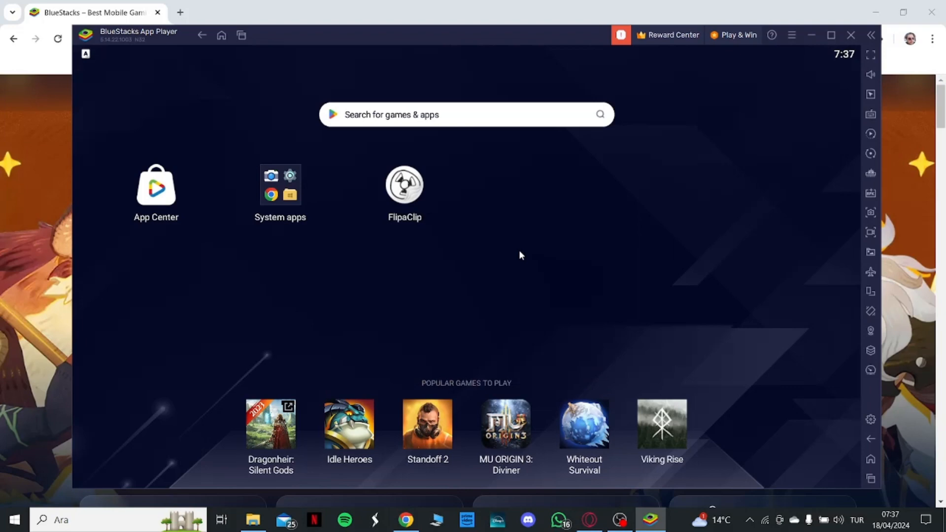
left_click(156, 186)
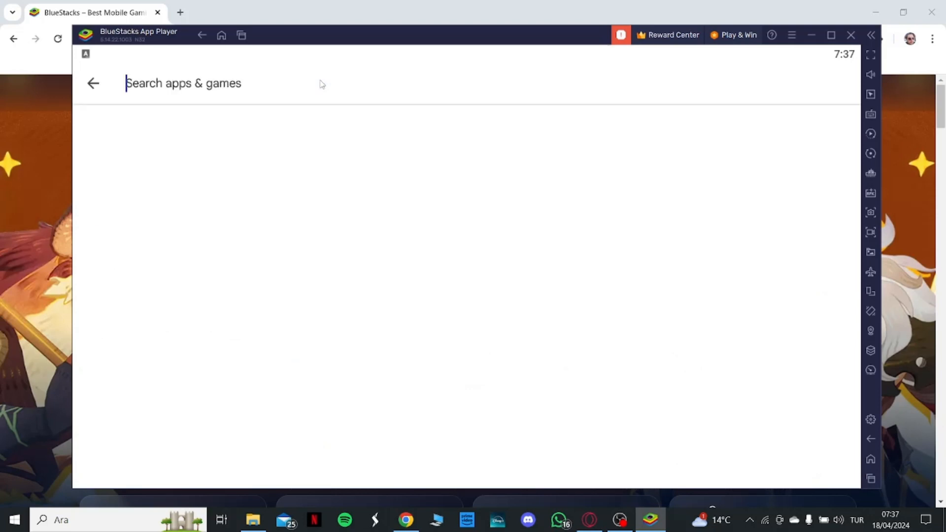
Search the Play Store for 'flipaclip' using the recent suggestion and view its details.
left_click(211, 83)
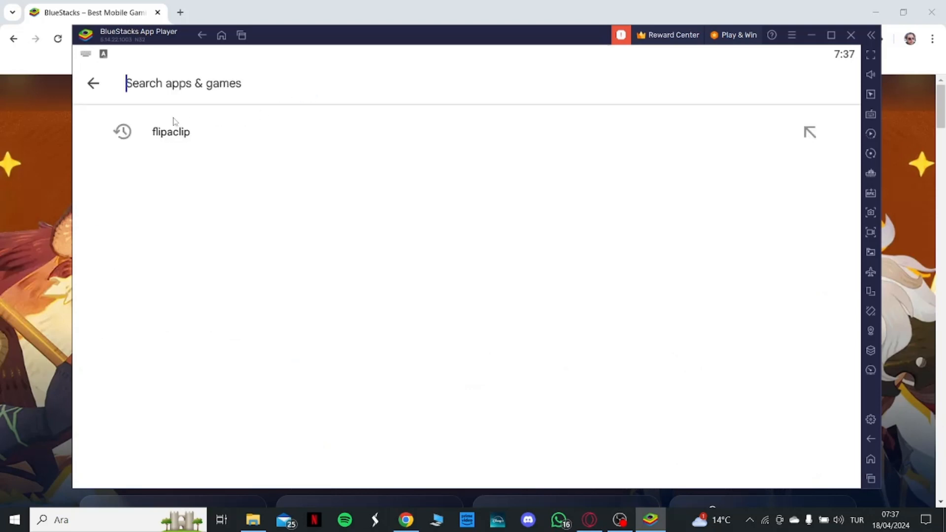
left_click(171, 131)
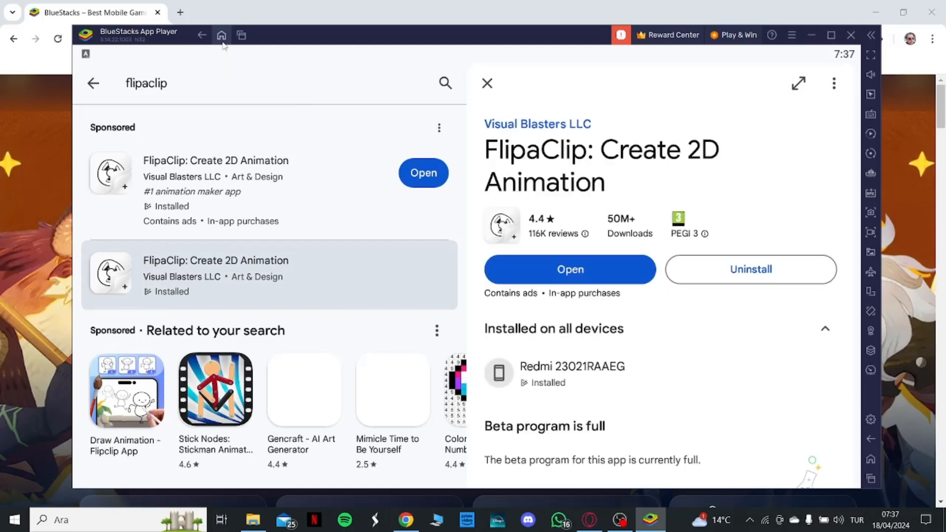
Launch FlipaClip and scroll its Projects tab to see Squirrel, Flour Sack and Ball, and Demo.
left_click(221, 35)
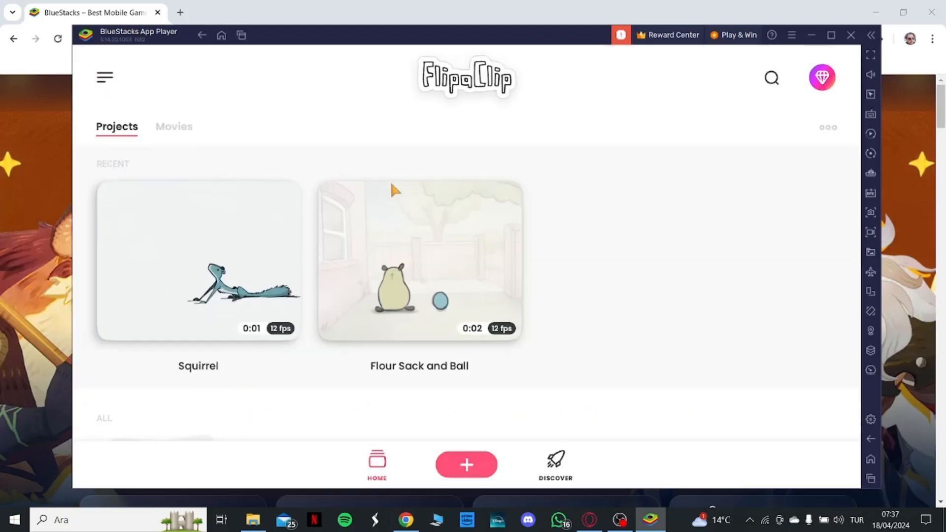
scroll("down", 3)
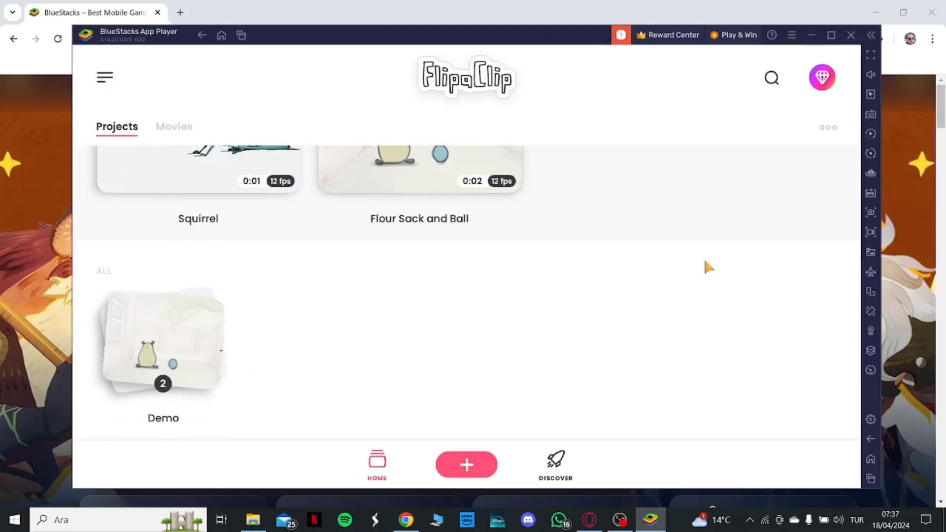